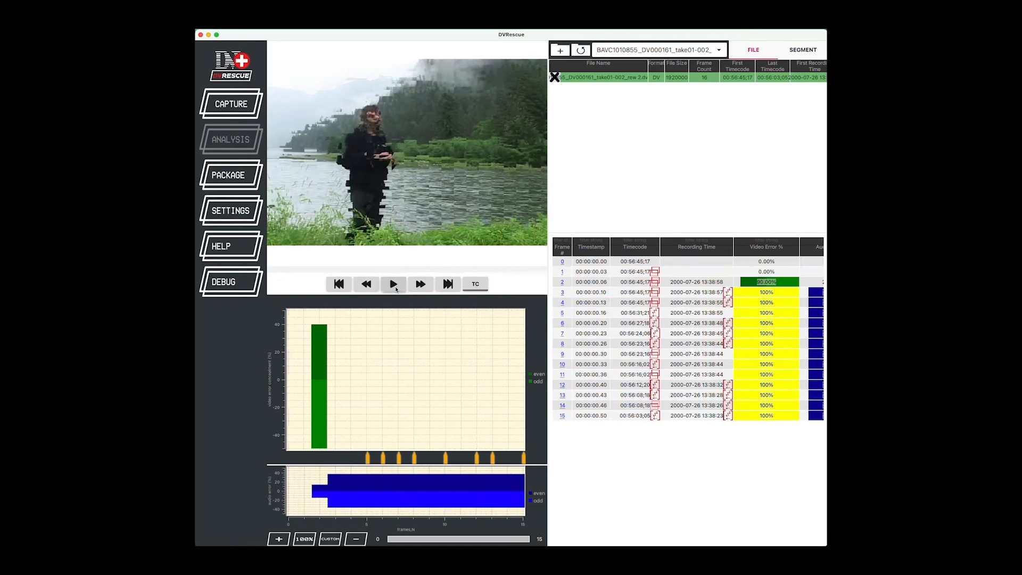
Play the analysed DV file, pausing on a damaged frame, then stop playback
click(393, 283)
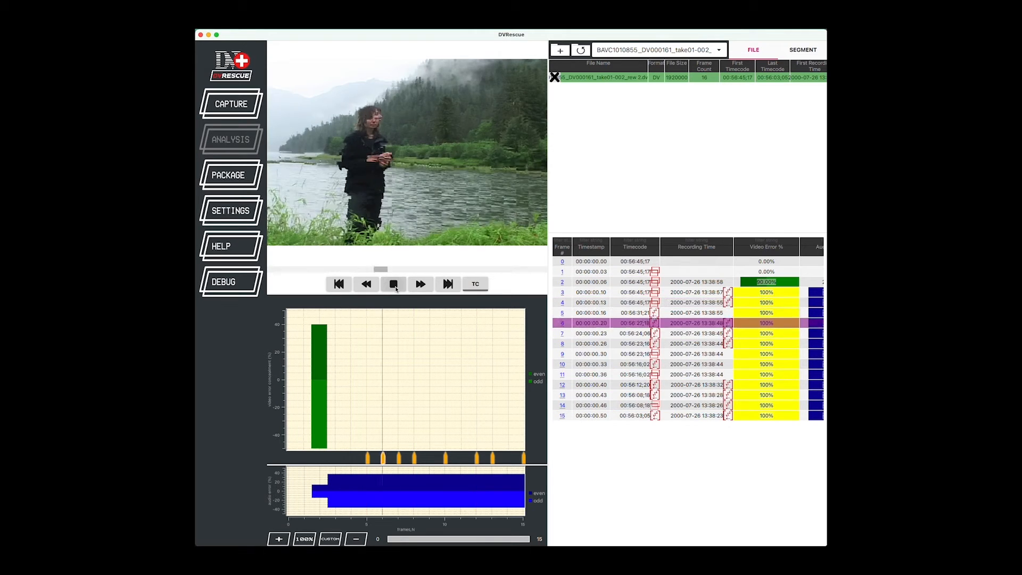
click(392, 284)
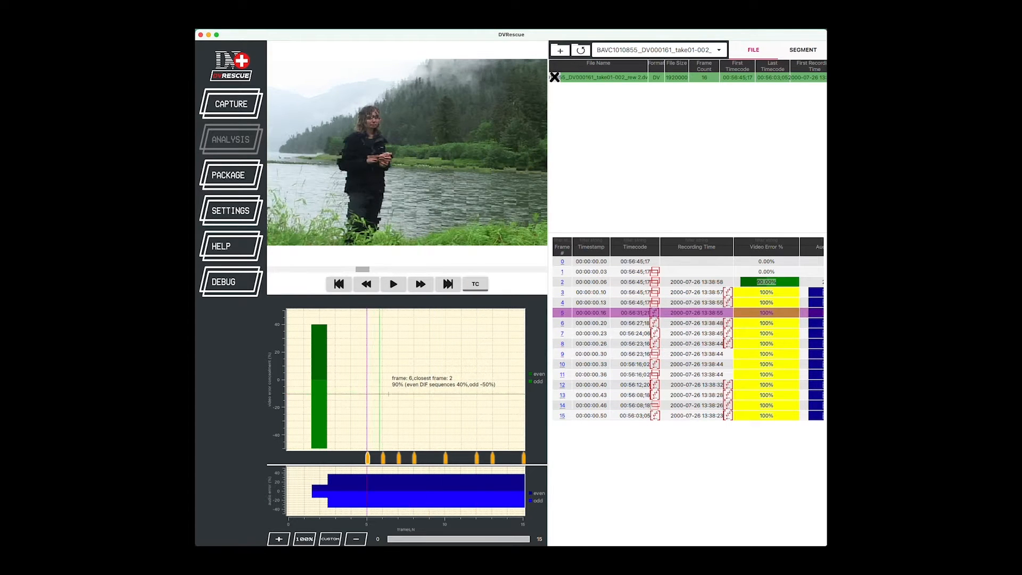
click(393, 283)
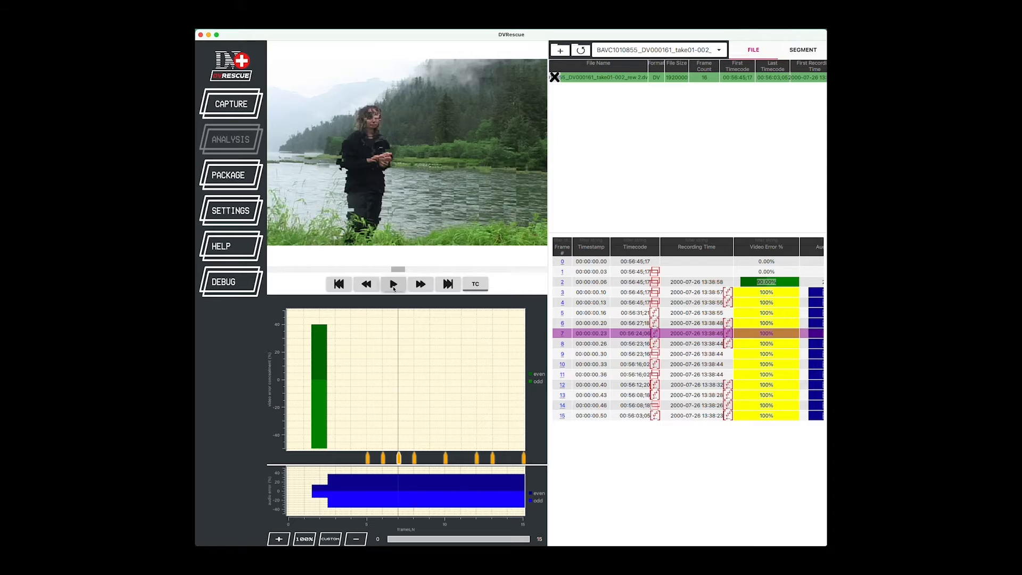
click(393, 283)
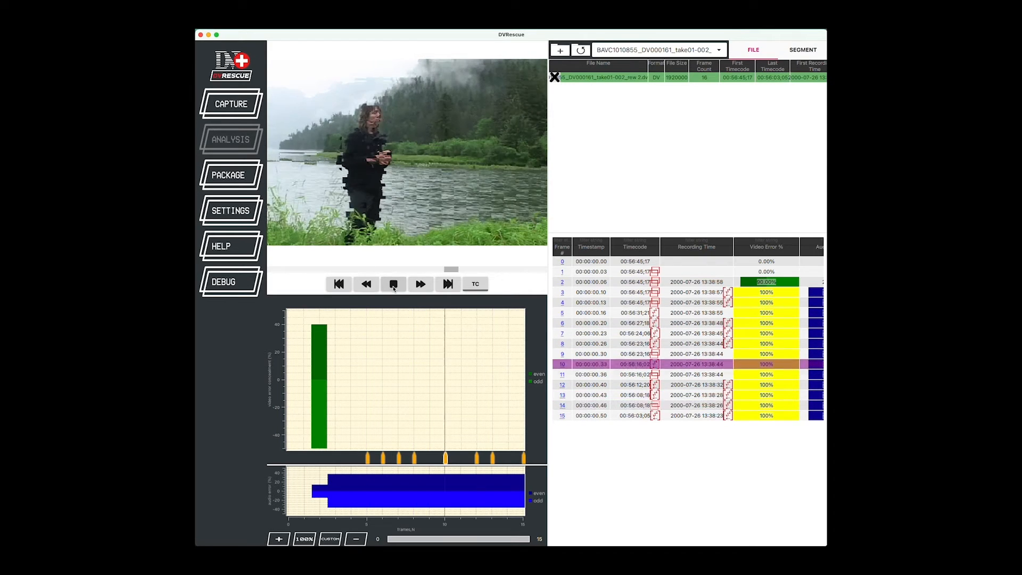
click(393, 284)
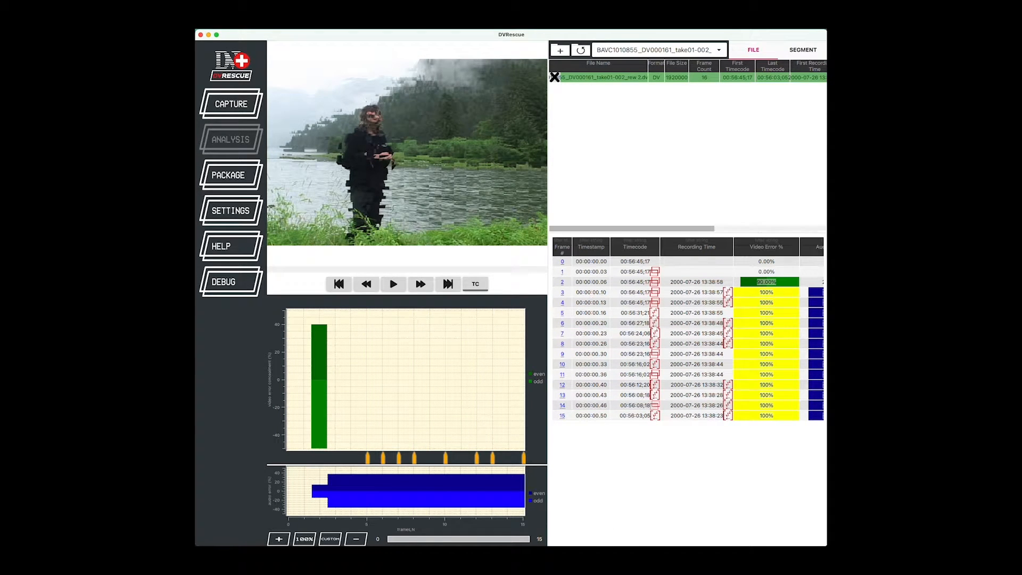
click(230, 104)
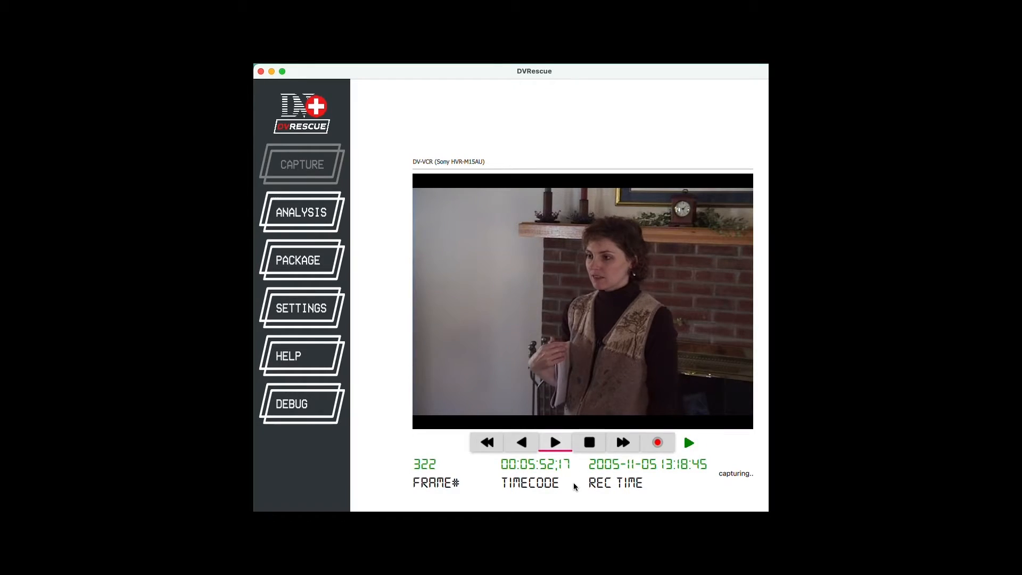
Fast-forward, play, rewind and stop the tape in the DV deck
click(622, 442)
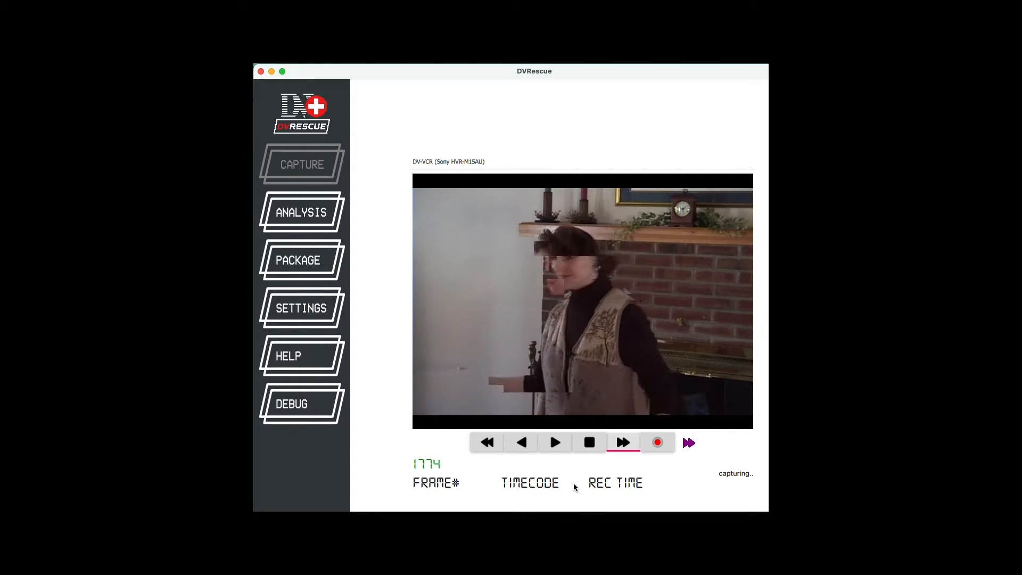
click(554, 442)
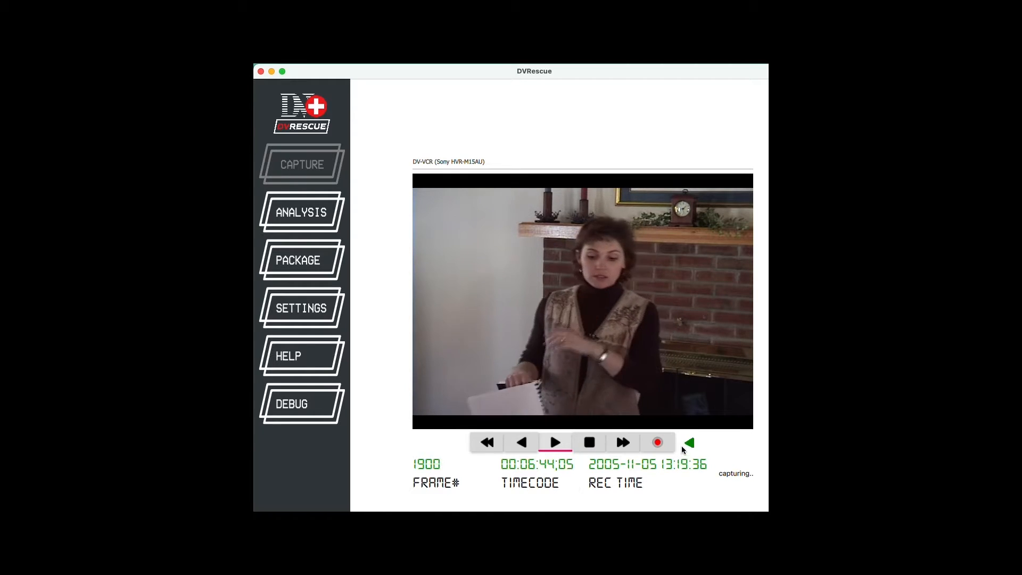
click(688, 442)
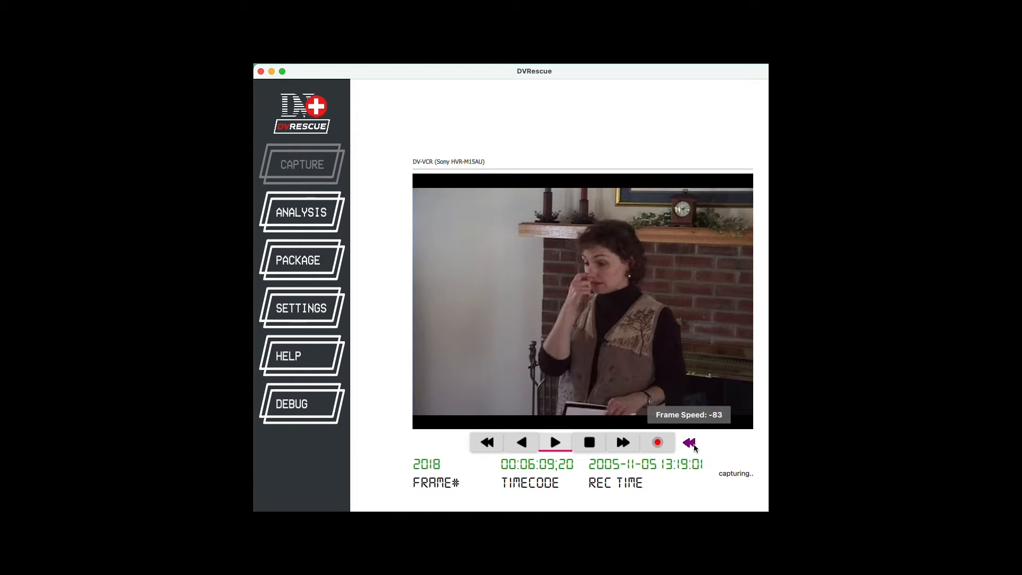
click(689, 444)
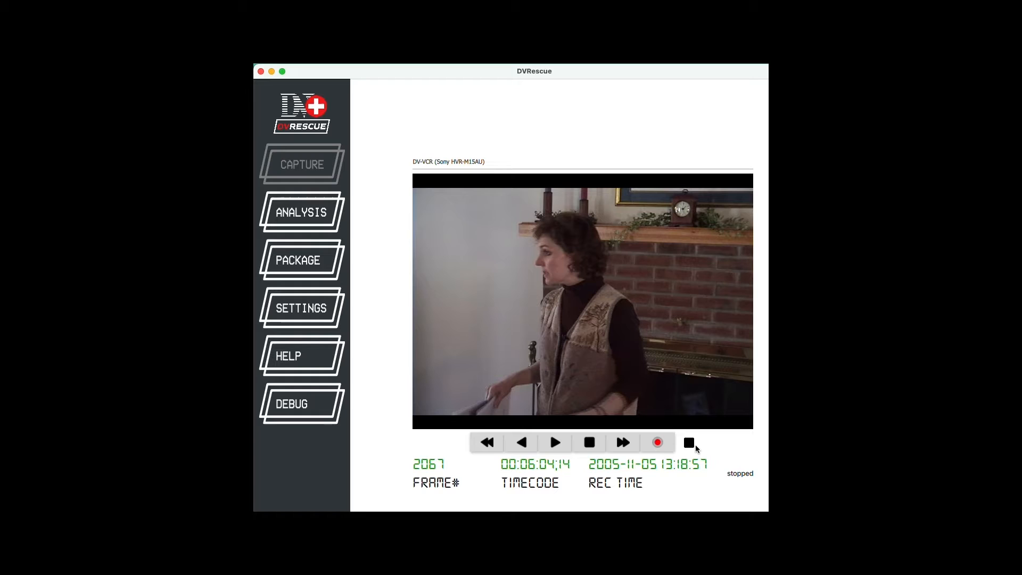
click(555, 442)
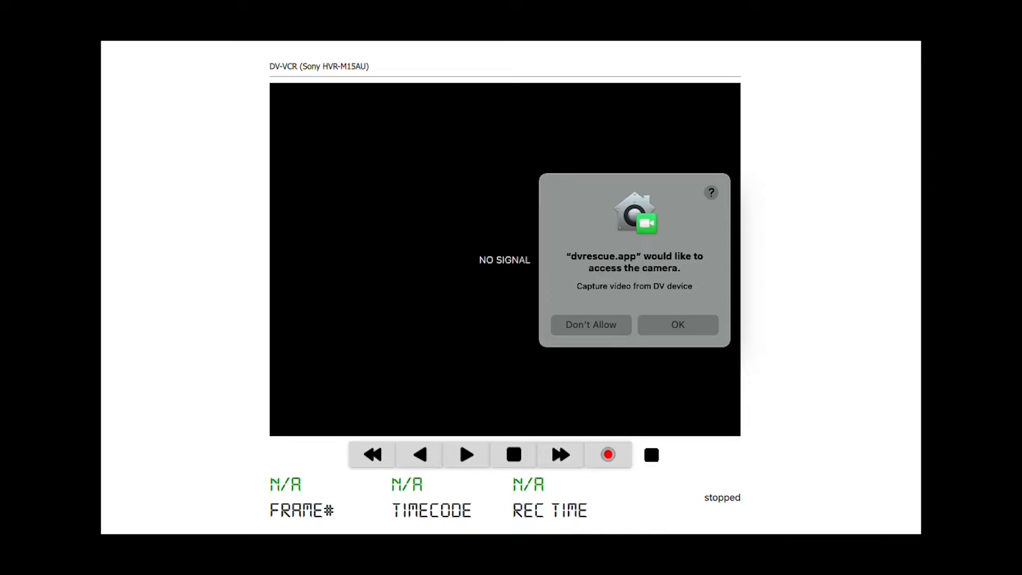
mouse_move(151, 298)
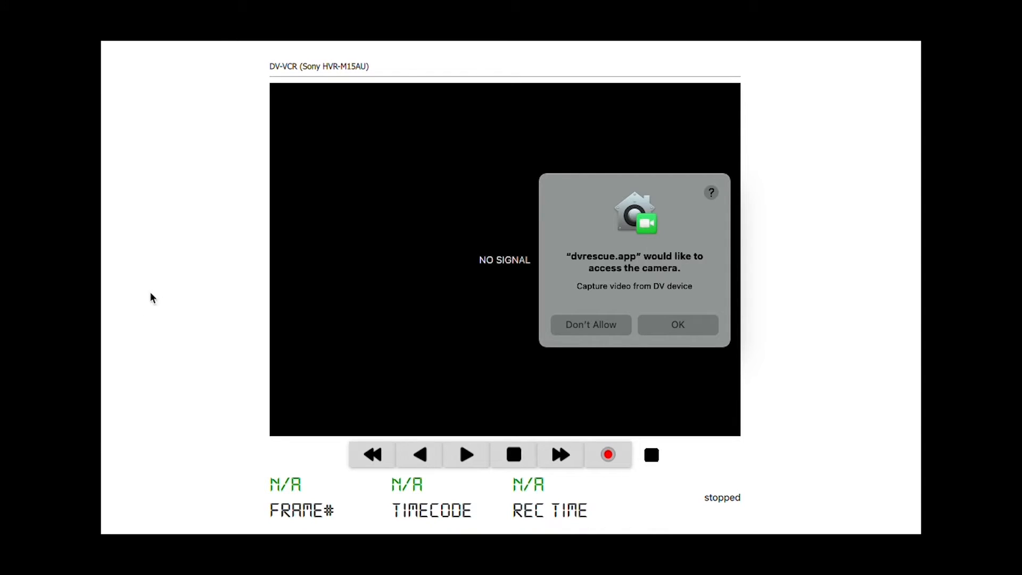
mouse_move(490, 287)
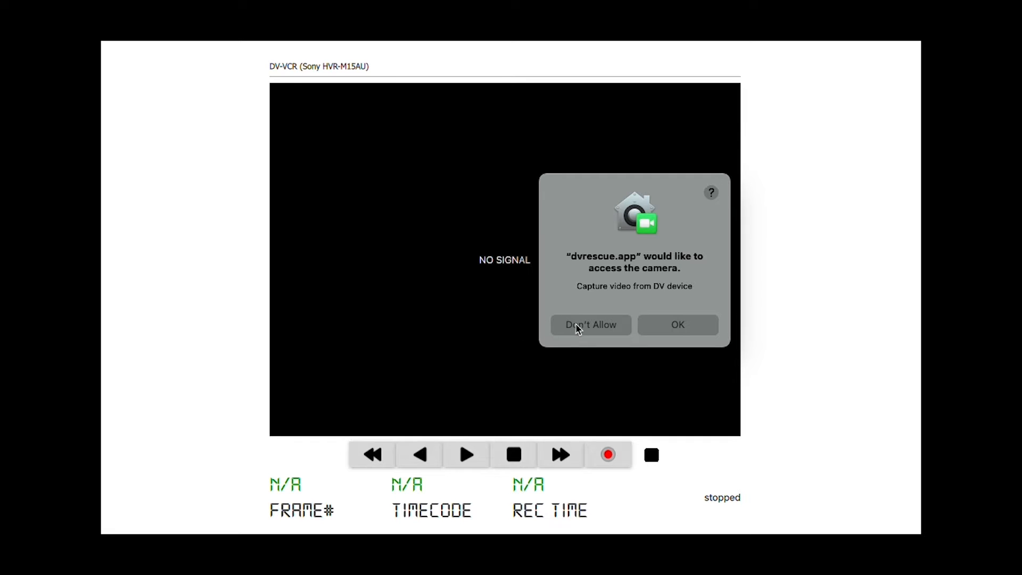
mouse_move(636, 328)
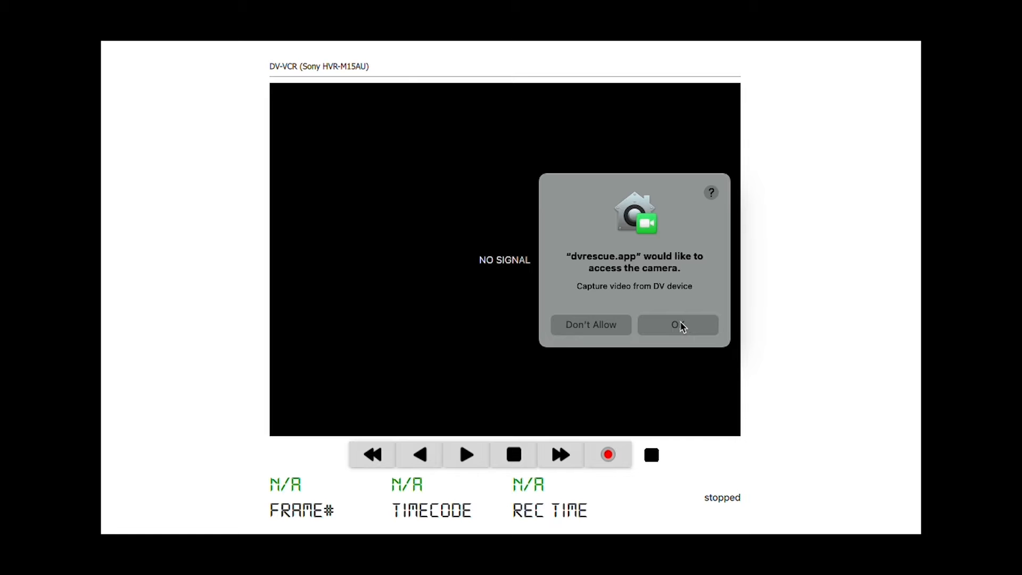
Accept the macOS camera-access prompt for dvrescue.app
click(677, 325)
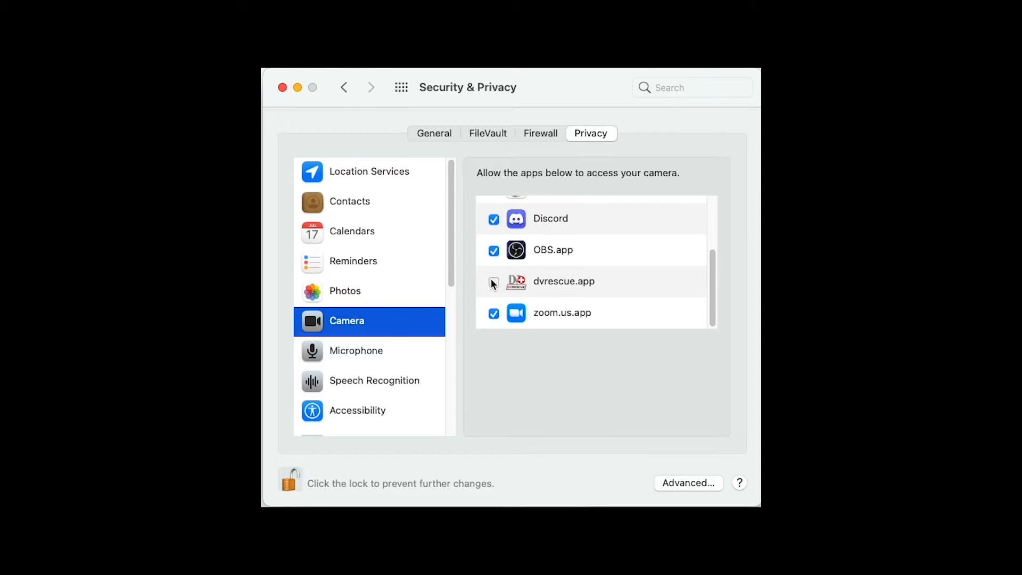
Tick dvrescue.app in the macOS Camera privacy list
click(494, 281)
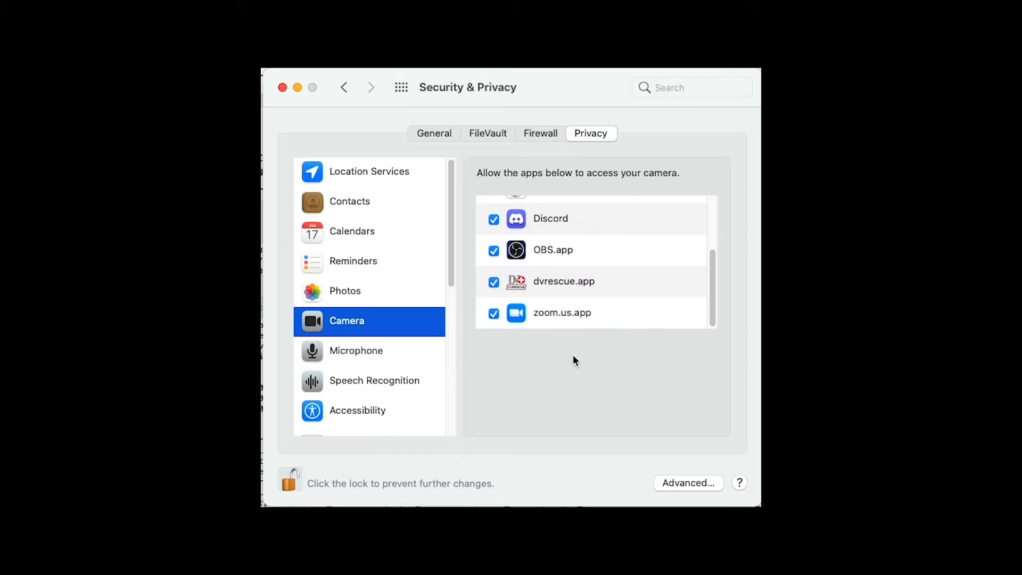
mouse_move(290, 108)
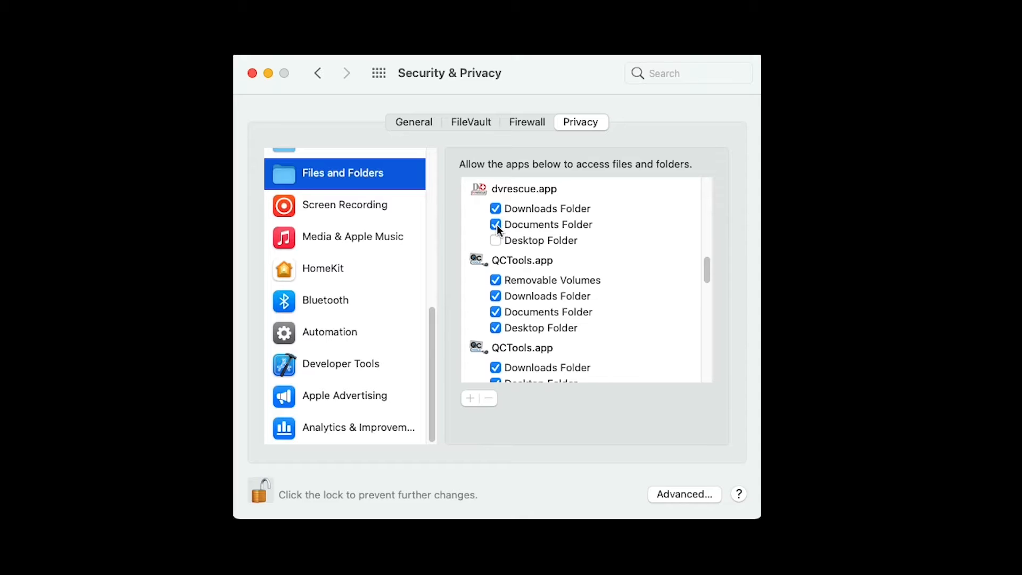
mouse_move(619, 254)
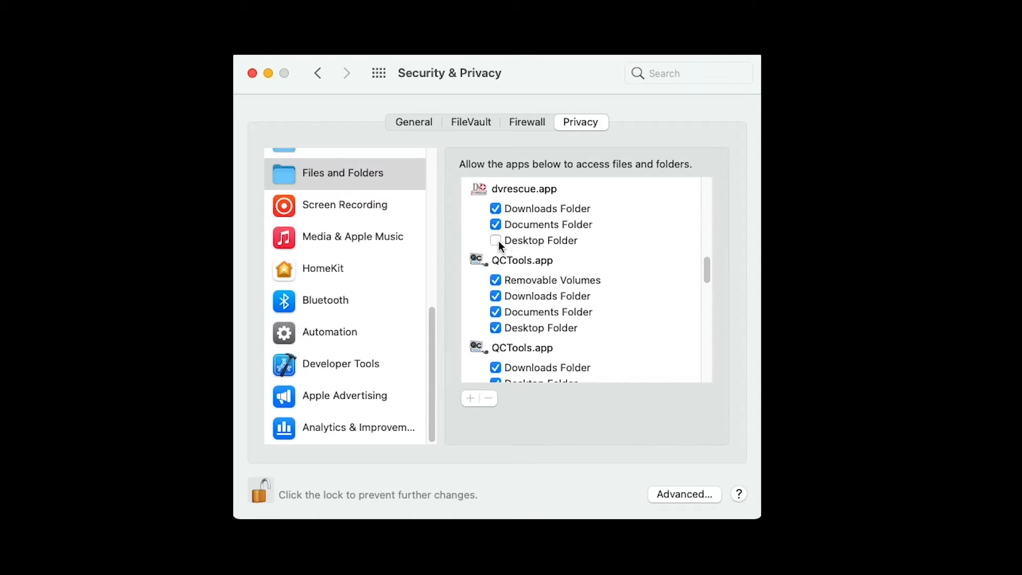
mouse_move(496, 263)
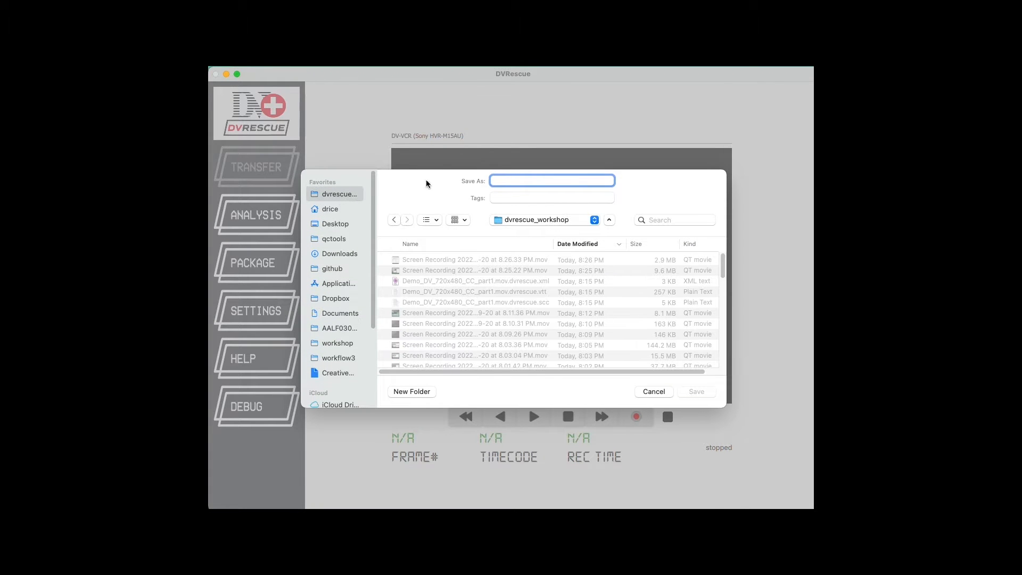
Name the capture file 'tape-again.dv' and dismiss the Save As dialog
text(save)
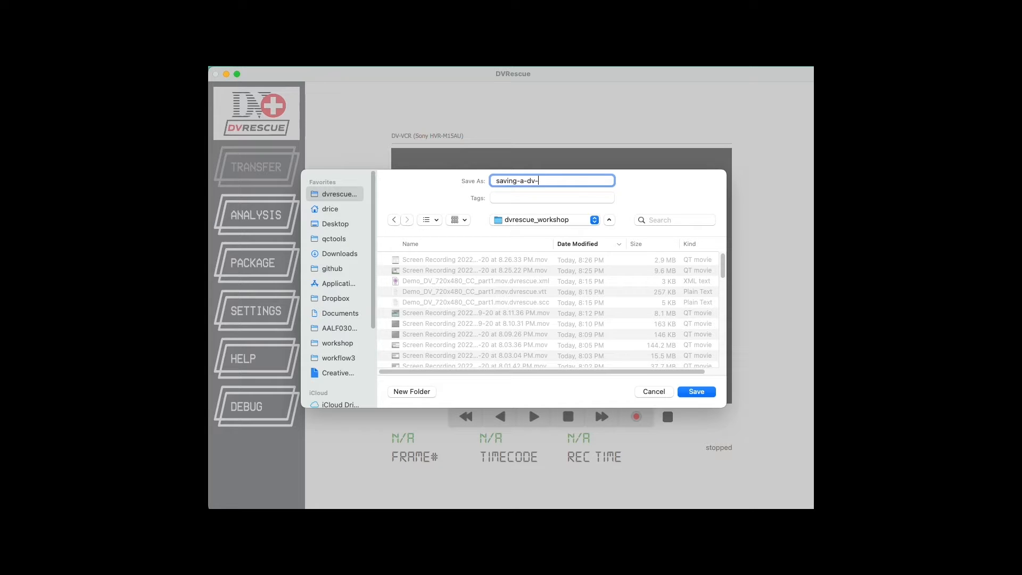
text(tape-again.dv)
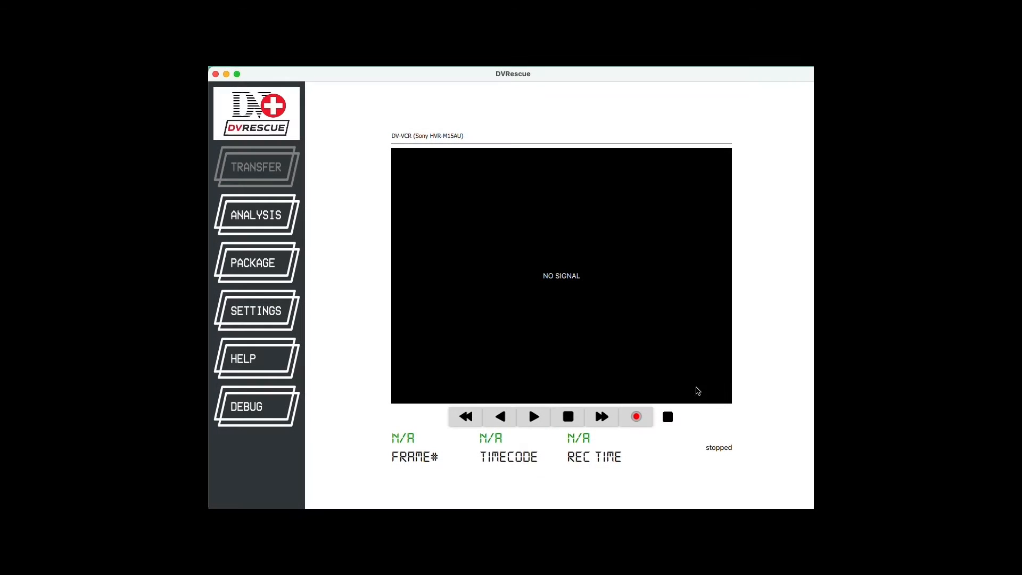
mouse_move(511, 343)
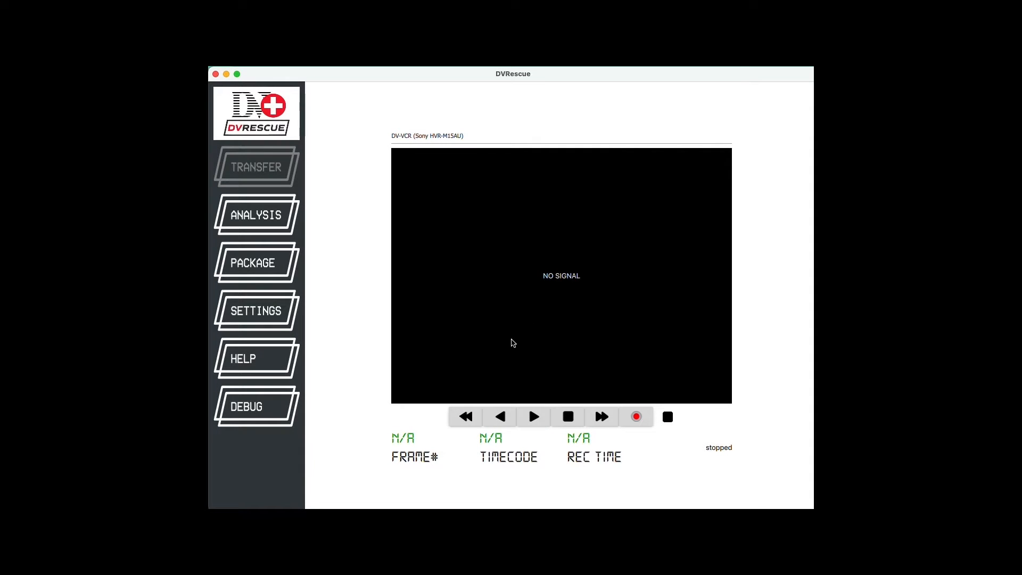
mouse_move(509, 371)
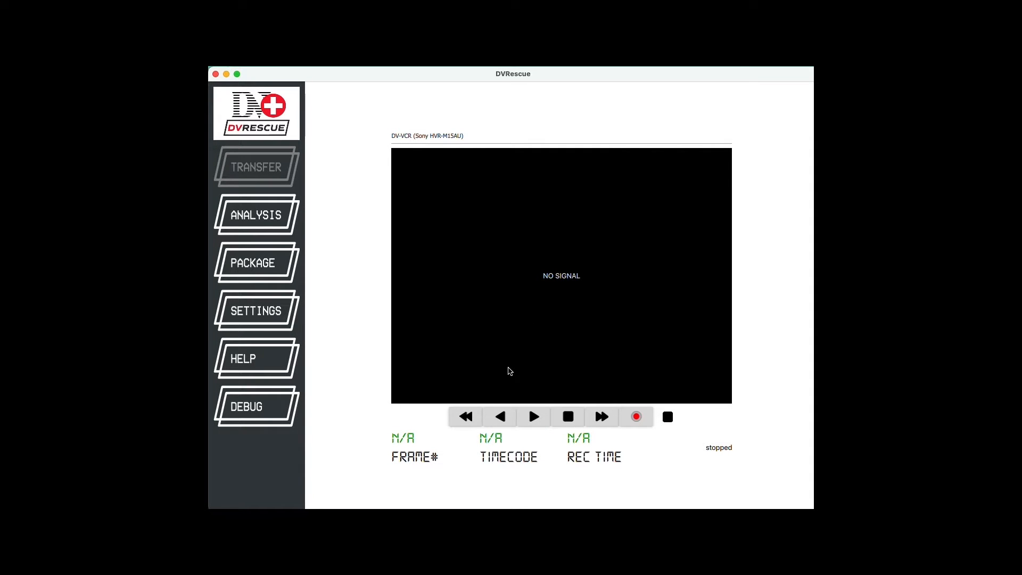
click(532, 417)
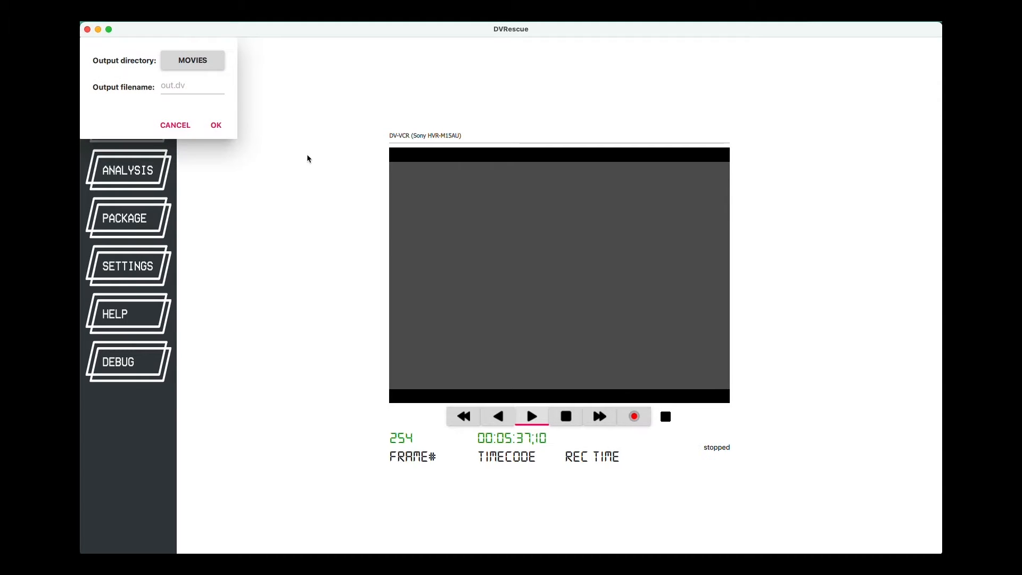
Set the output file to archiving.dv, capture, then switch to the Analysis view
click(192, 85)
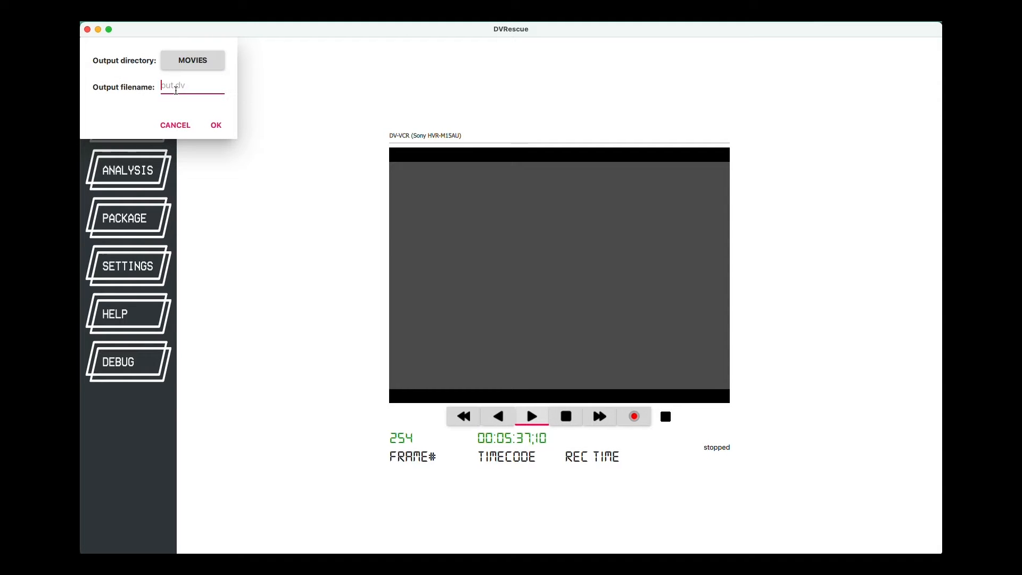
text(ar)
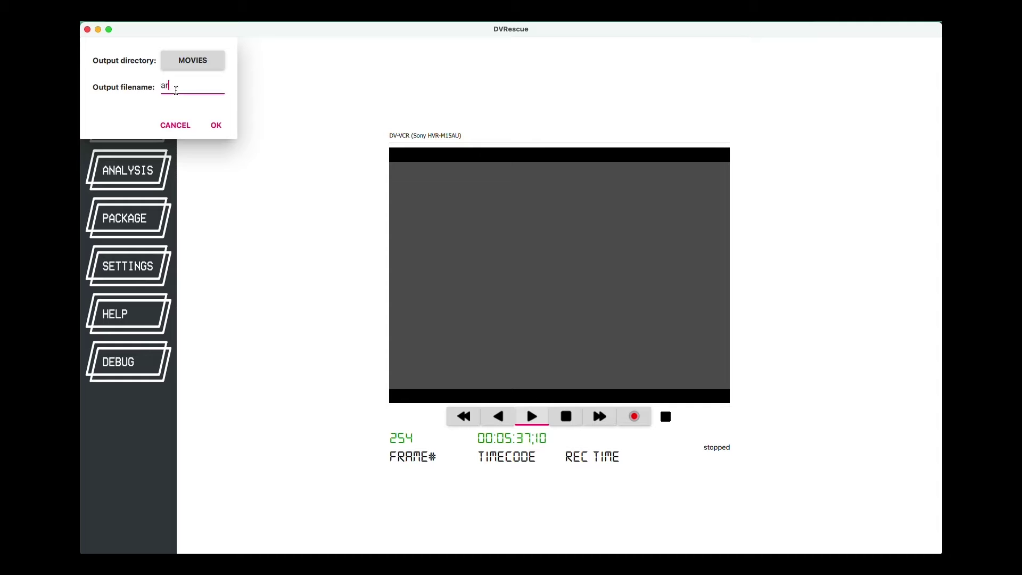
text(chiving.dv)
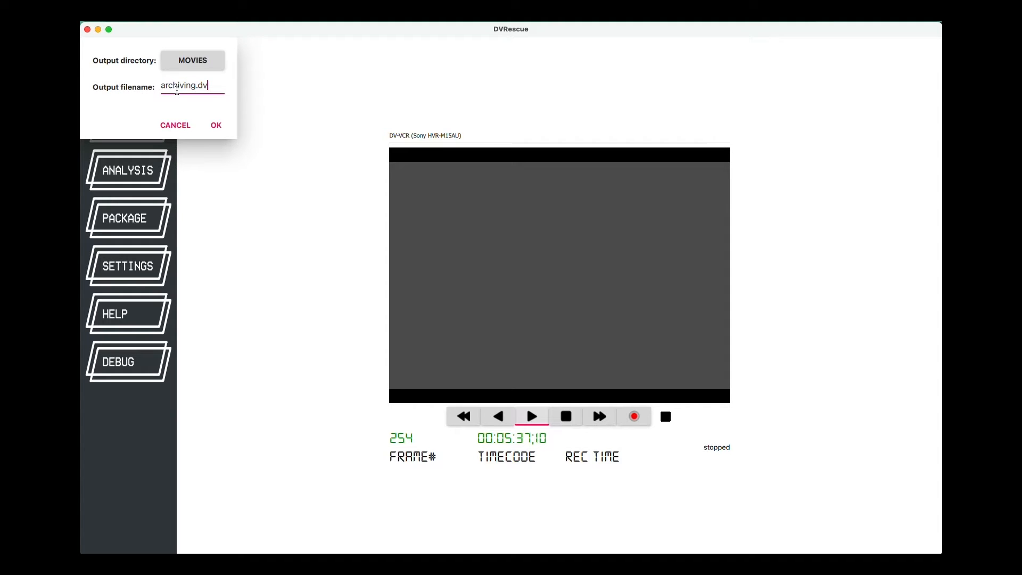
click(215, 125)
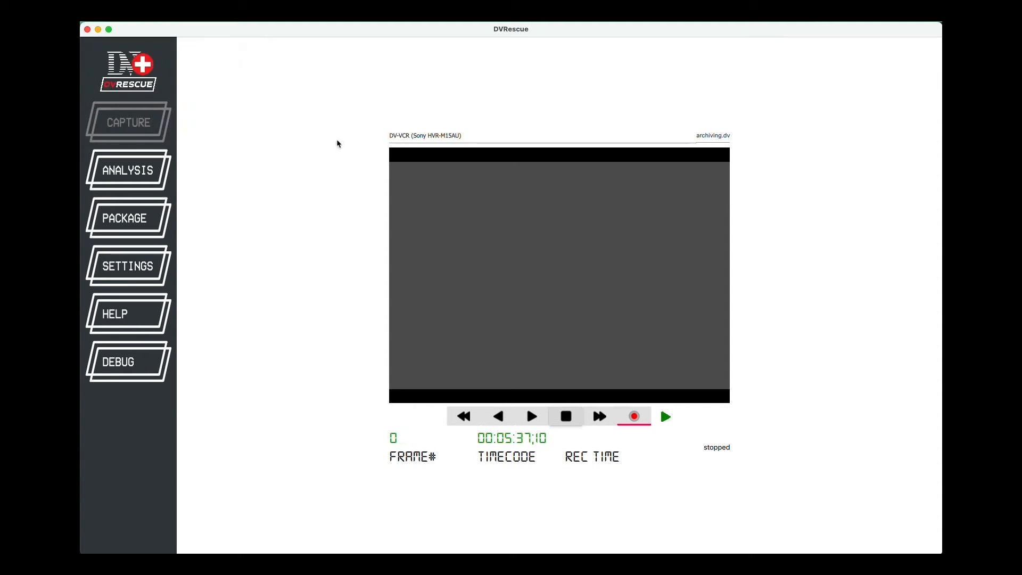
mouse_move(716, 185)
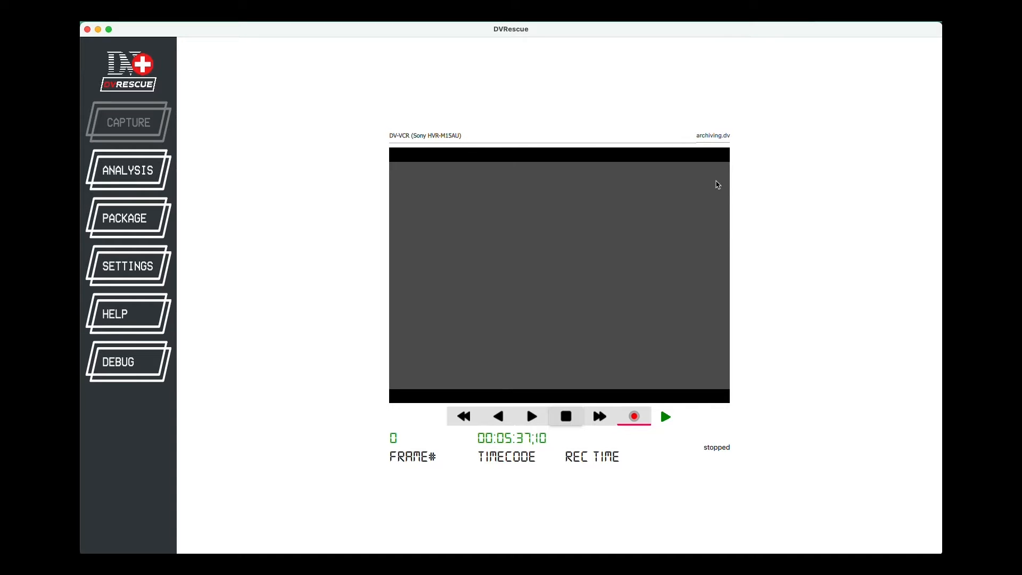
click(531, 416)
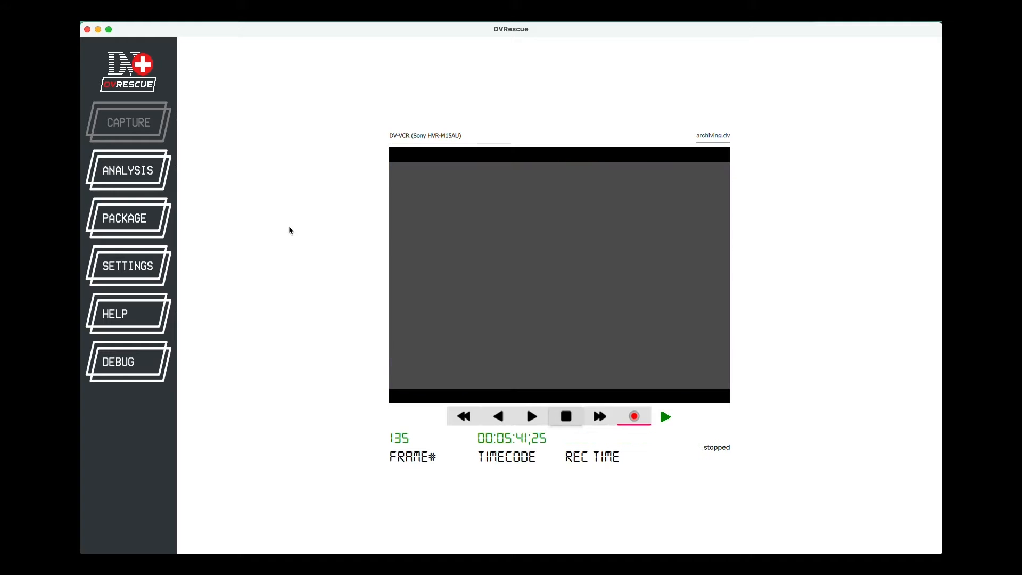
click(127, 170)
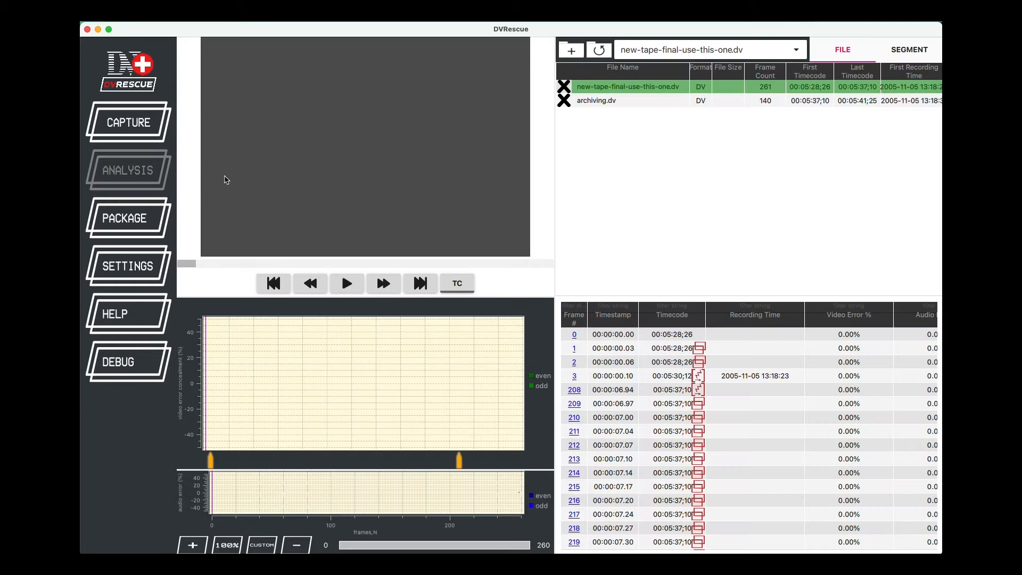
Select archiving.dv and start and stop playback of its footage
click(595, 101)
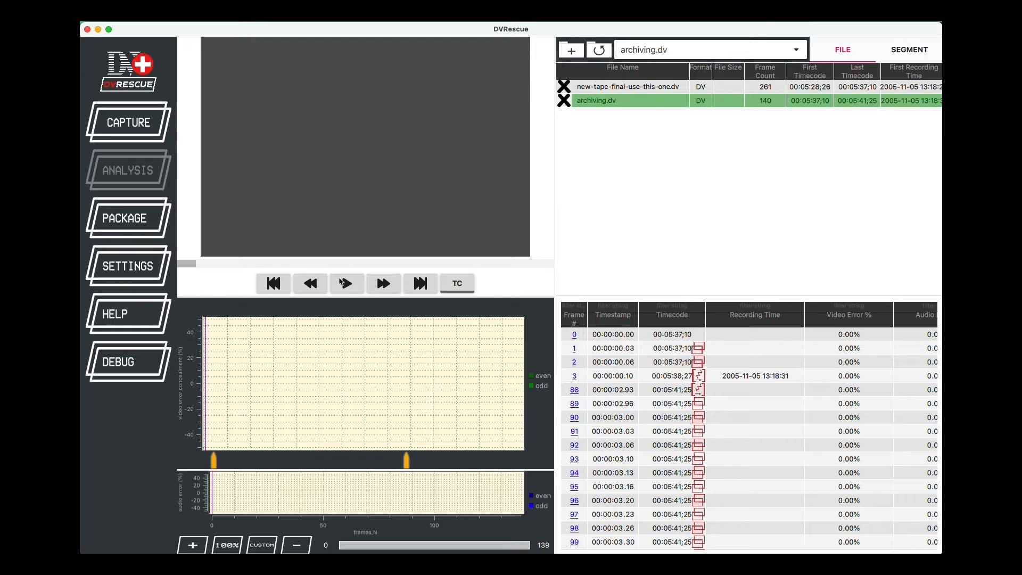
click(346, 283)
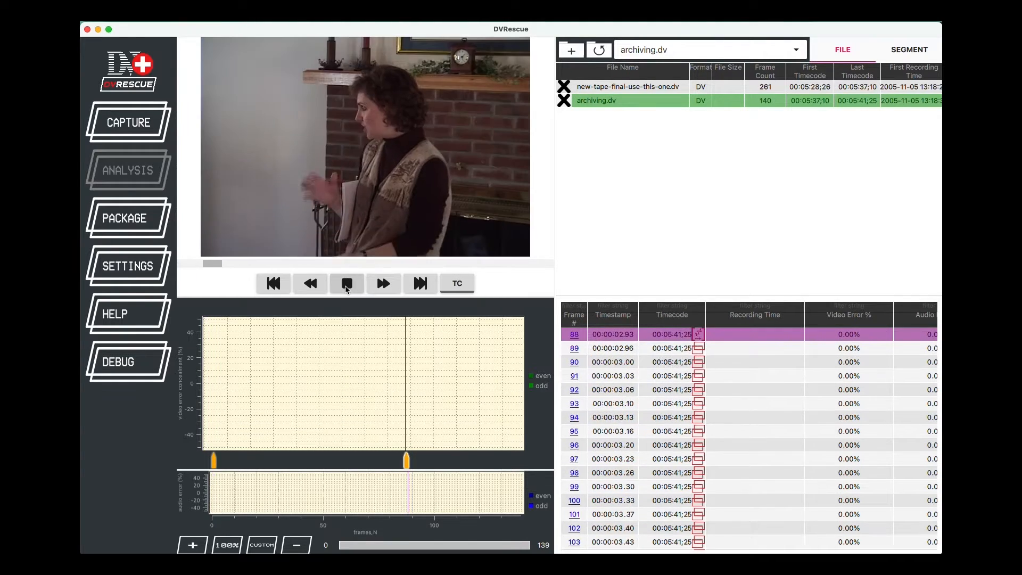
click(347, 283)
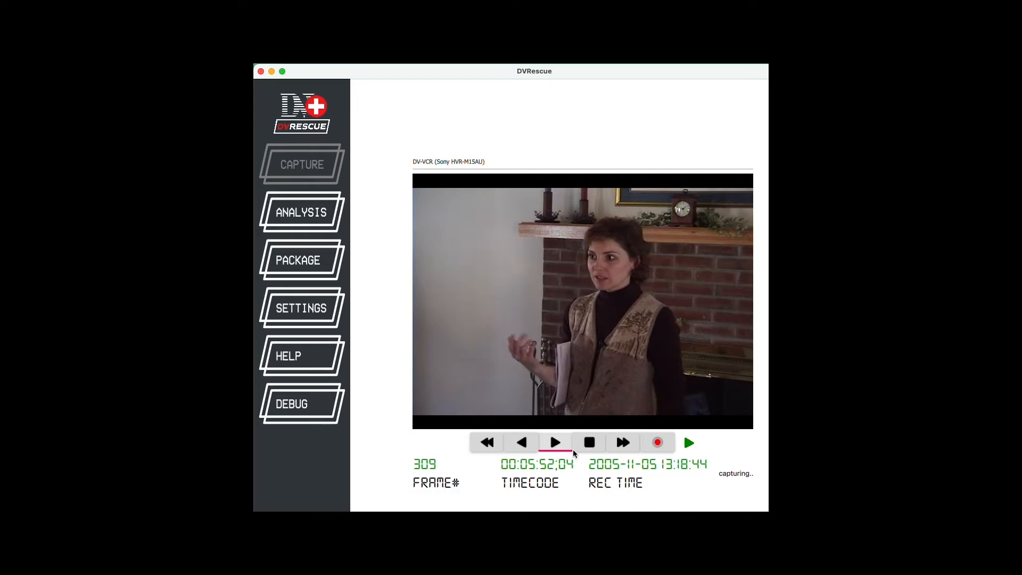
Fast-forward, reverse-play and rewind the deck's tape during capture
click(622, 442)
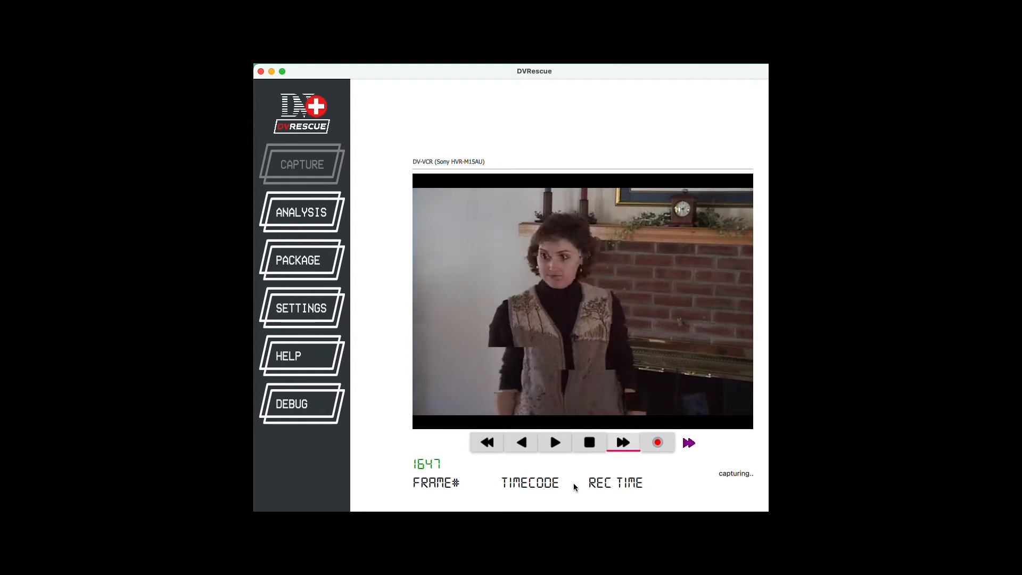
click(554, 442)
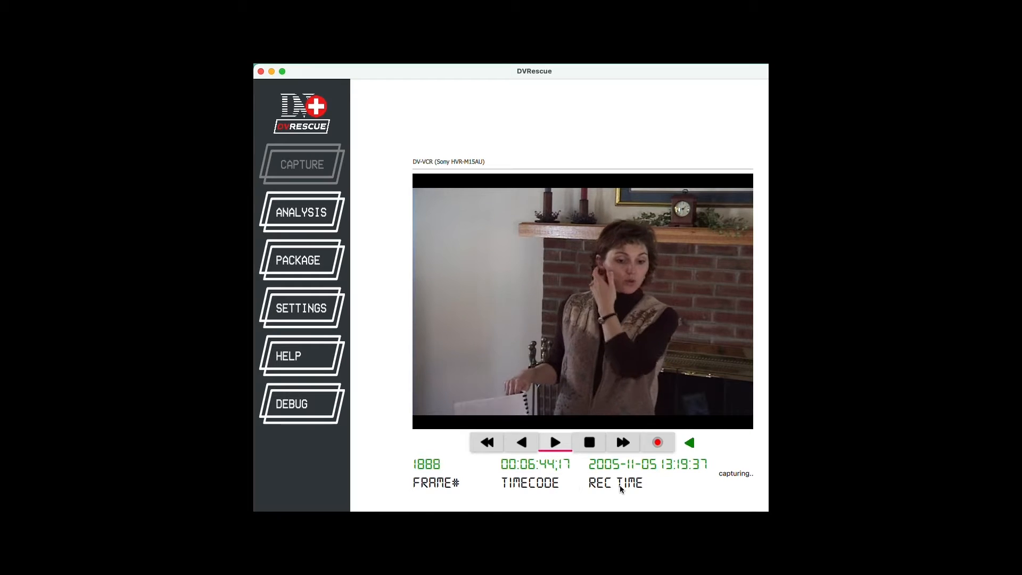
click(689, 441)
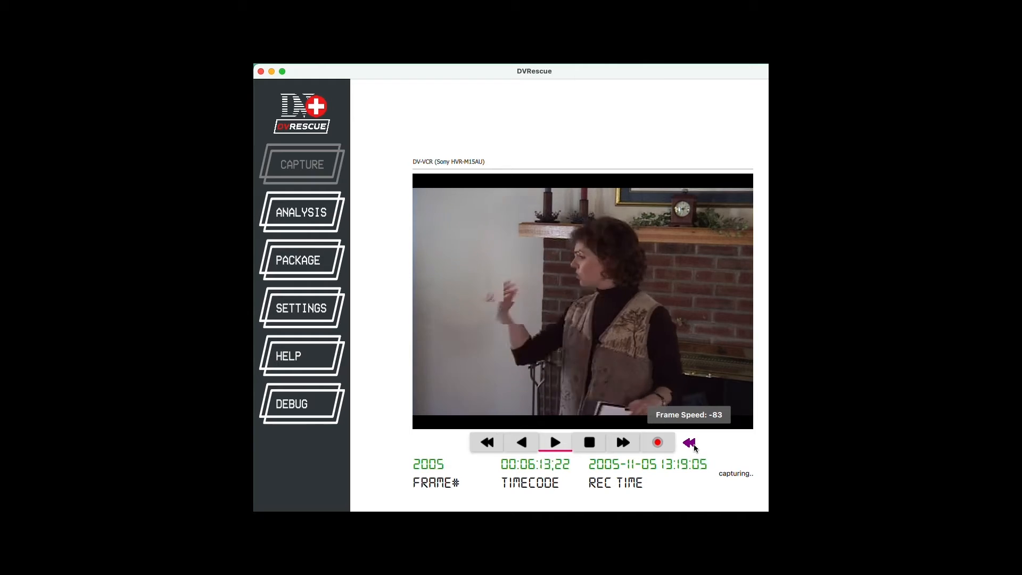
click(689, 442)
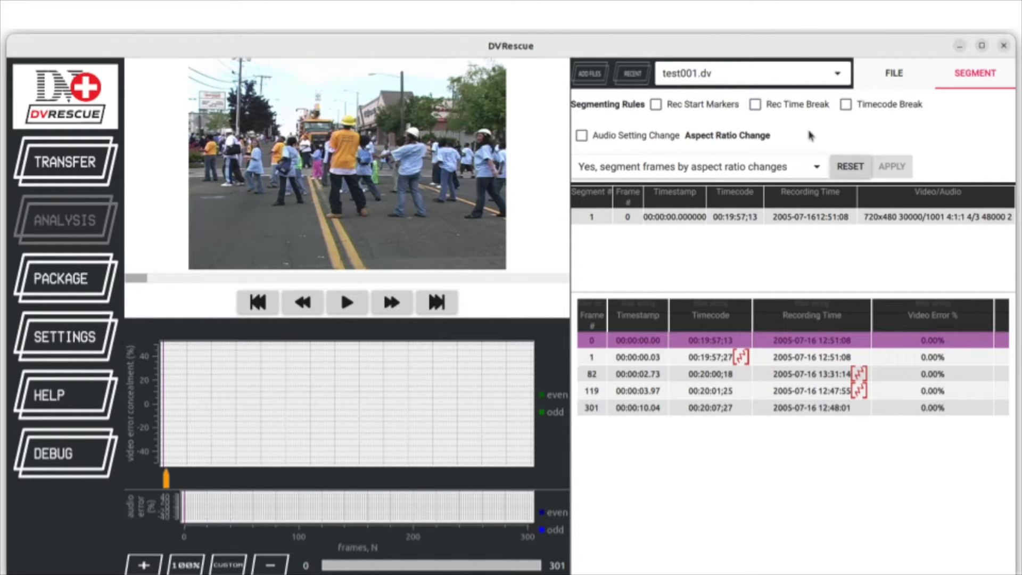
Use the top-right control to bring up the DVRescue documentation site
click(755, 104)
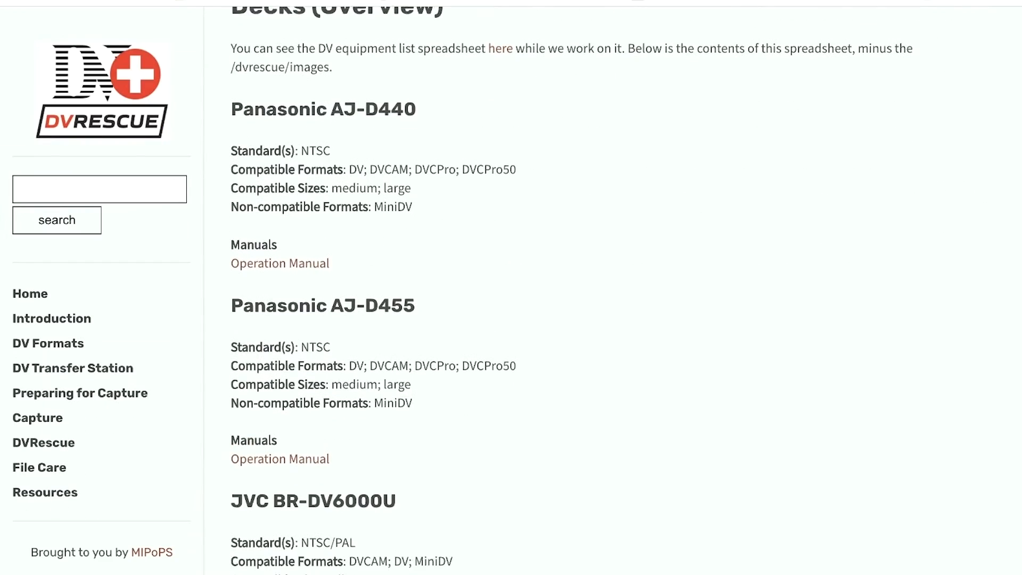
Scroll down through the deck entries on the Decks overview page
scroll(down, 3)
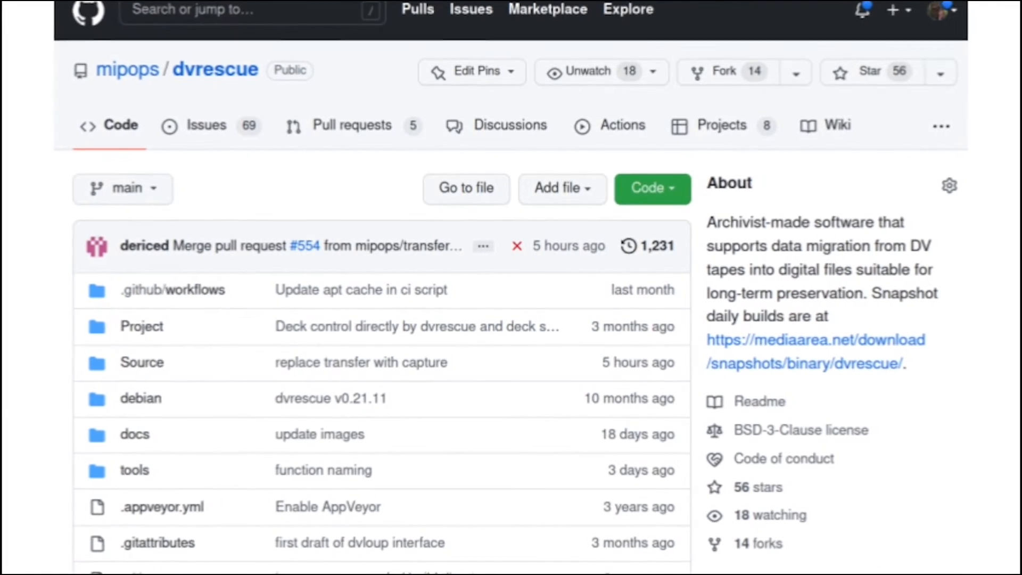
Scroll the GitHub page and follow the link to Digital Video Commander
scroll(down, 3)
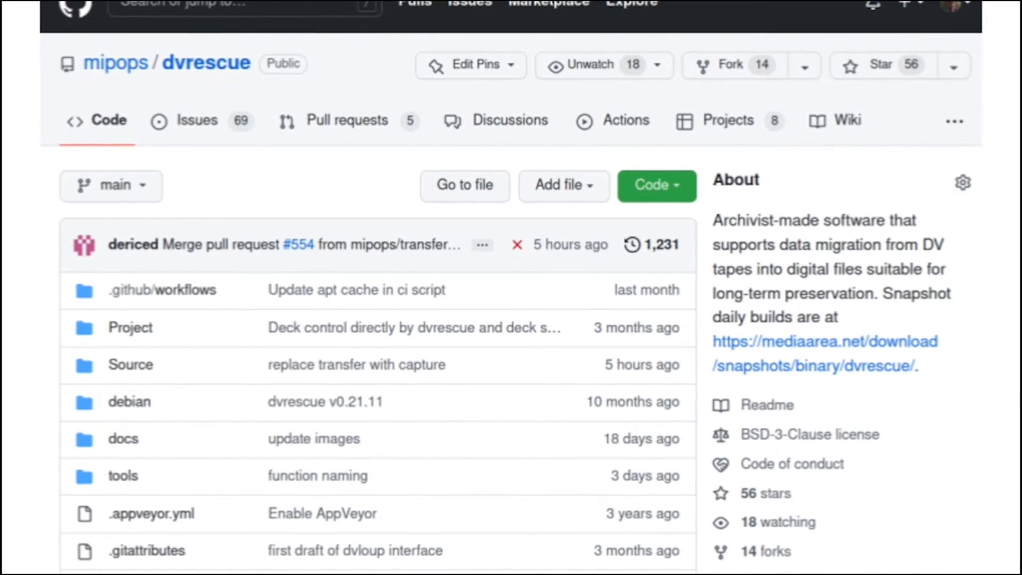
click(197, 120)
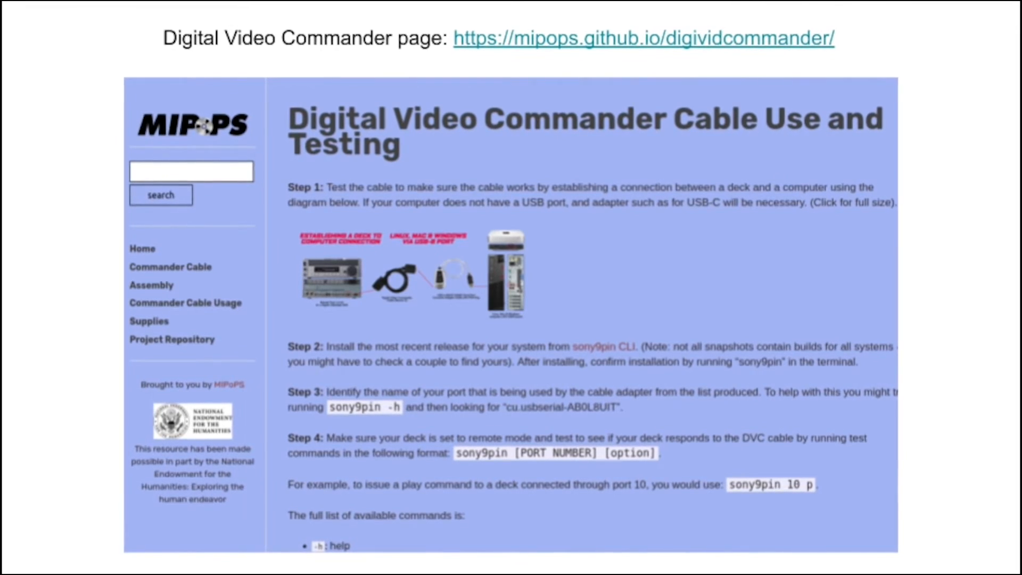
Scroll down the Digital Video Commander page toward the Sony9PinRemote repository
scroll(down, 3)
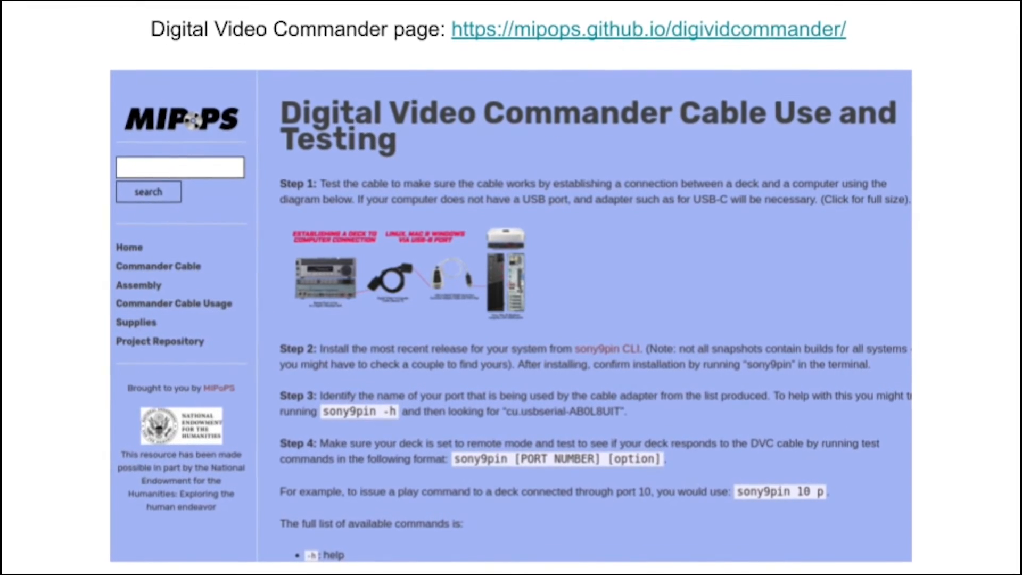
scroll(down, 3)
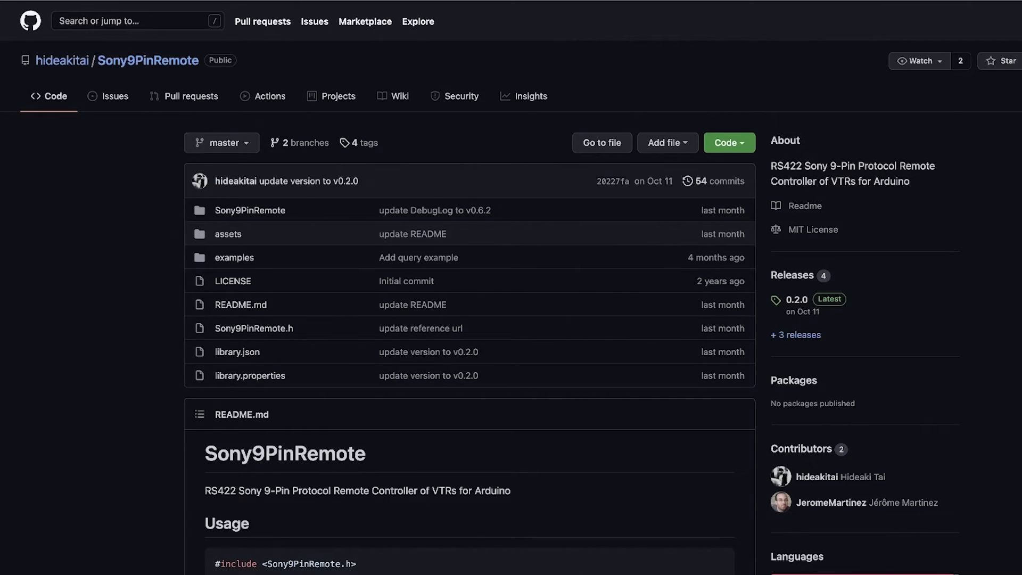
scroll(down, 3)
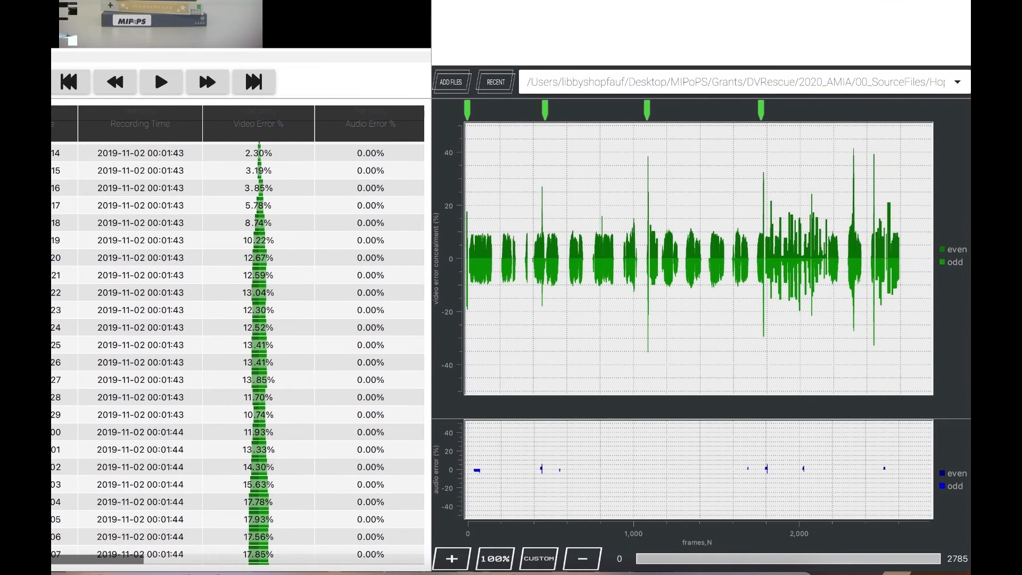
mouse_move(615, 256)
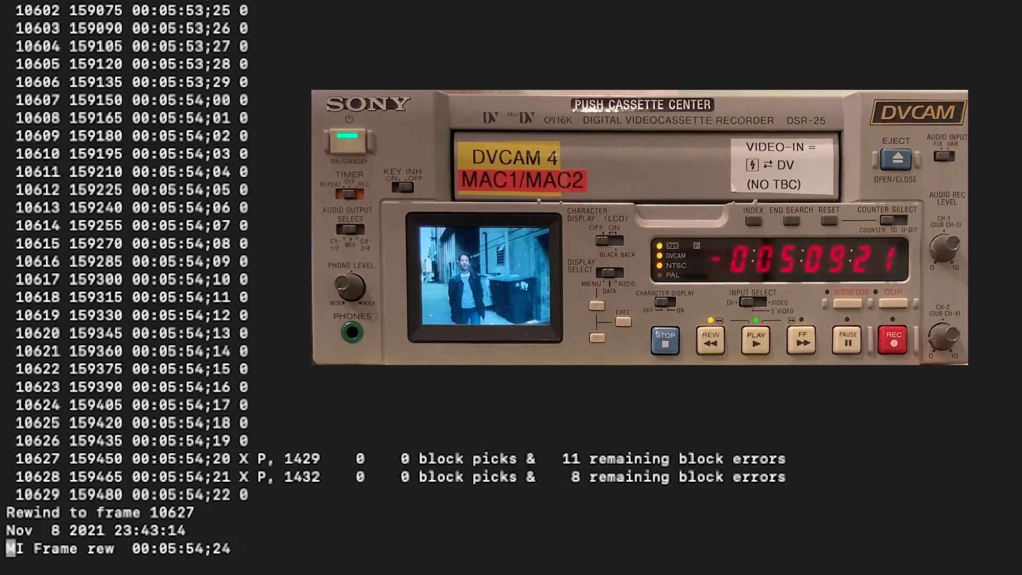
Follow the Terminal capture as it rewinds to frame 10627 and re-reads errored frames
click(801, 340)
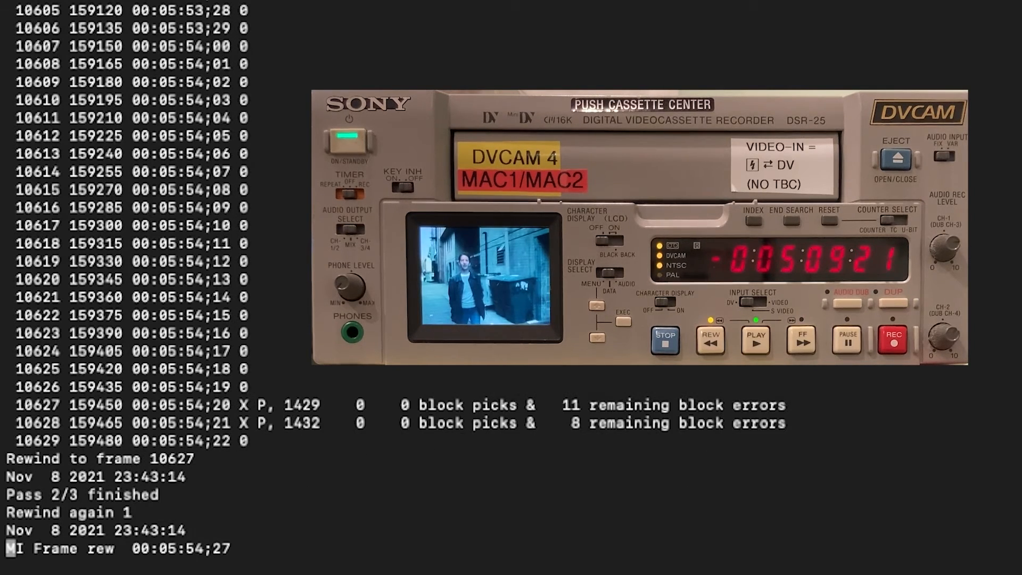
click(801, 340)
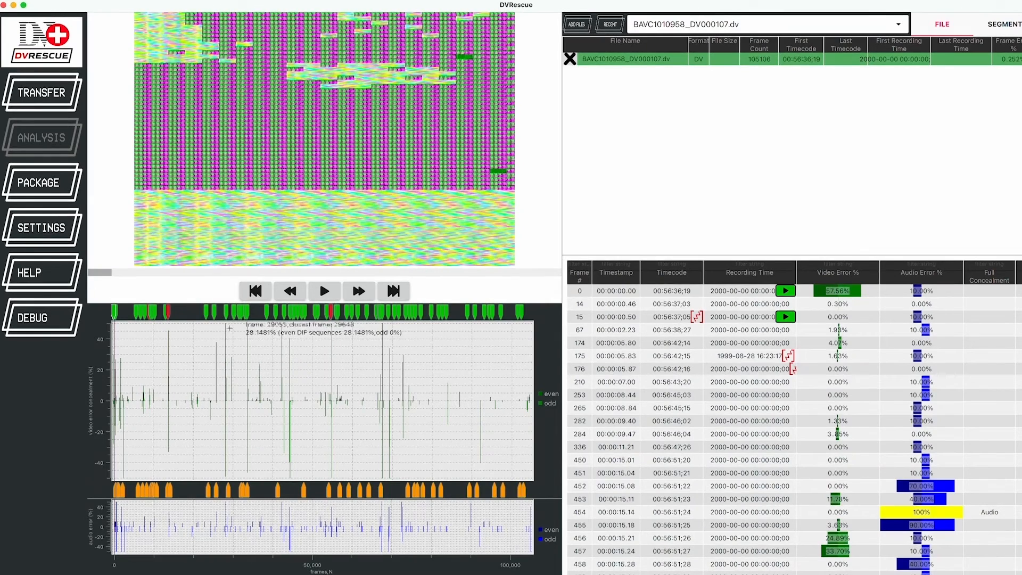
mouse_move(227, 316)
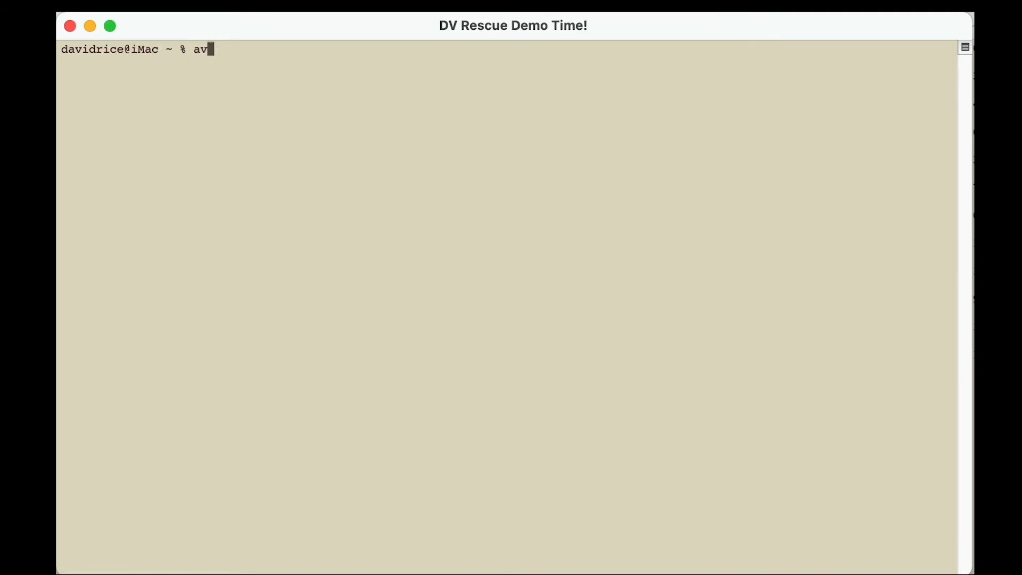
Run avfctl -h and avfctl -list_devices, finding Sony HVR-M15AU at index 0, then enter avfctl -cmd
key(Return)
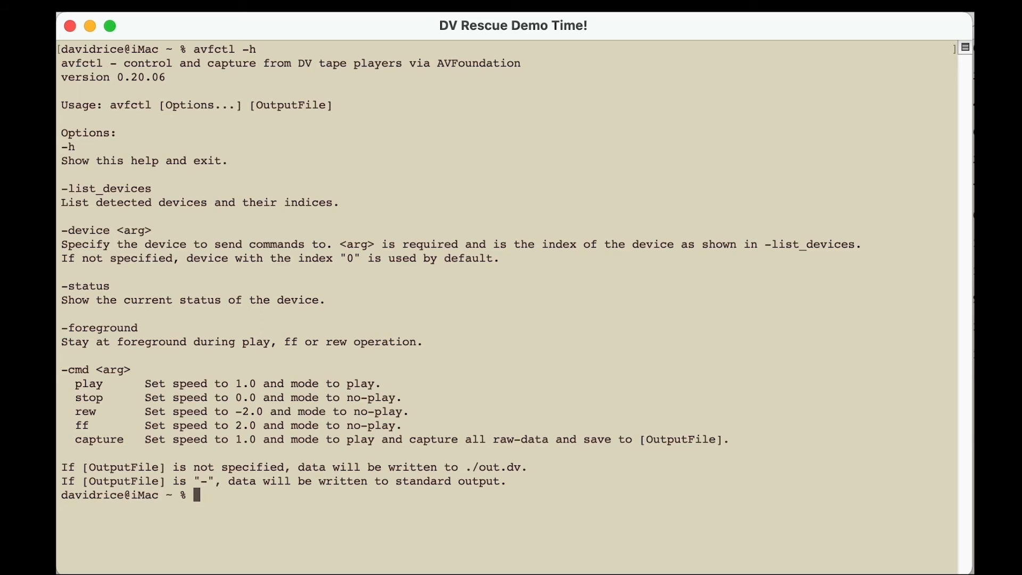
text(av)
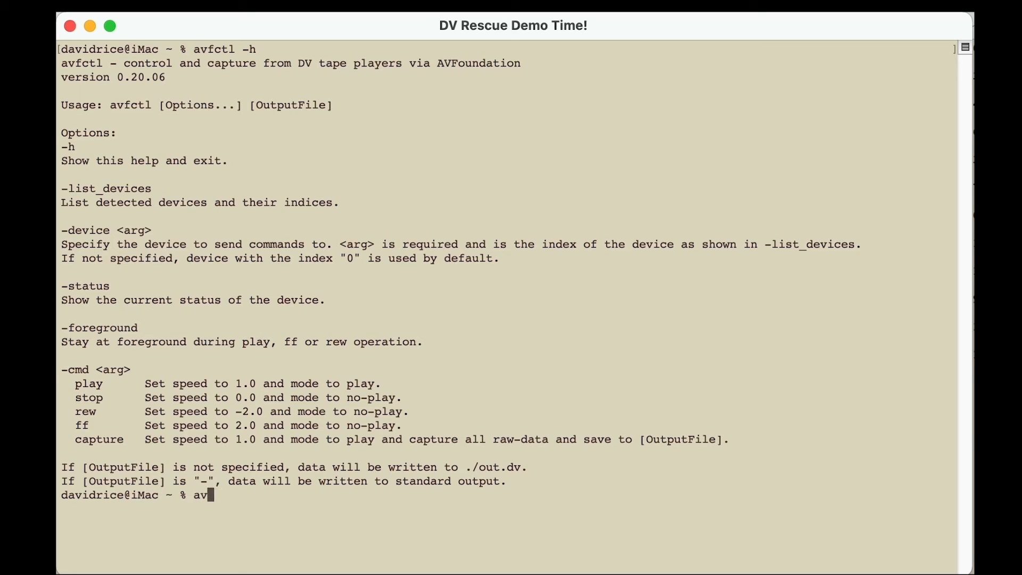
text(fctl -)
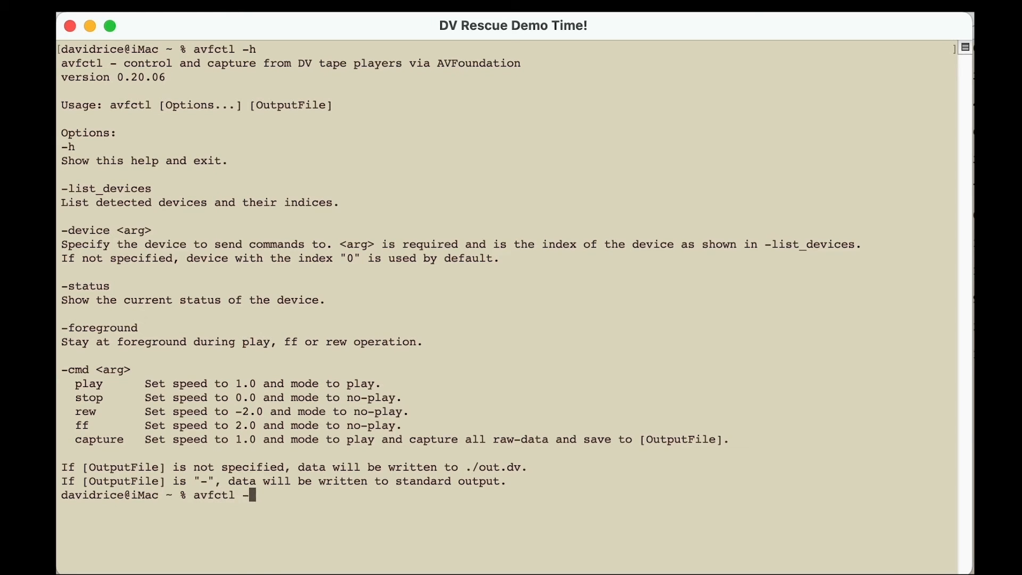
text(list_devices)
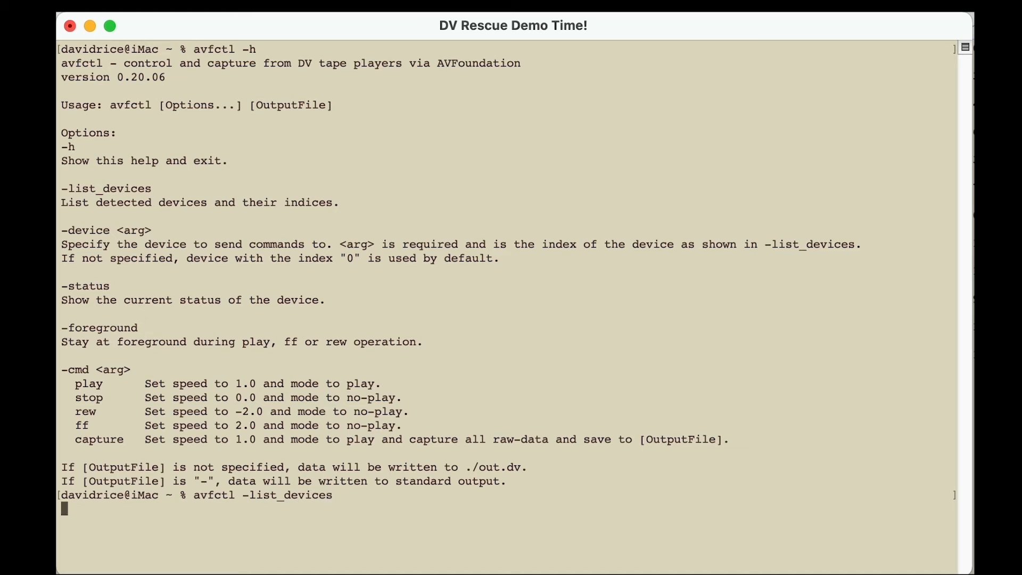
key(Return)
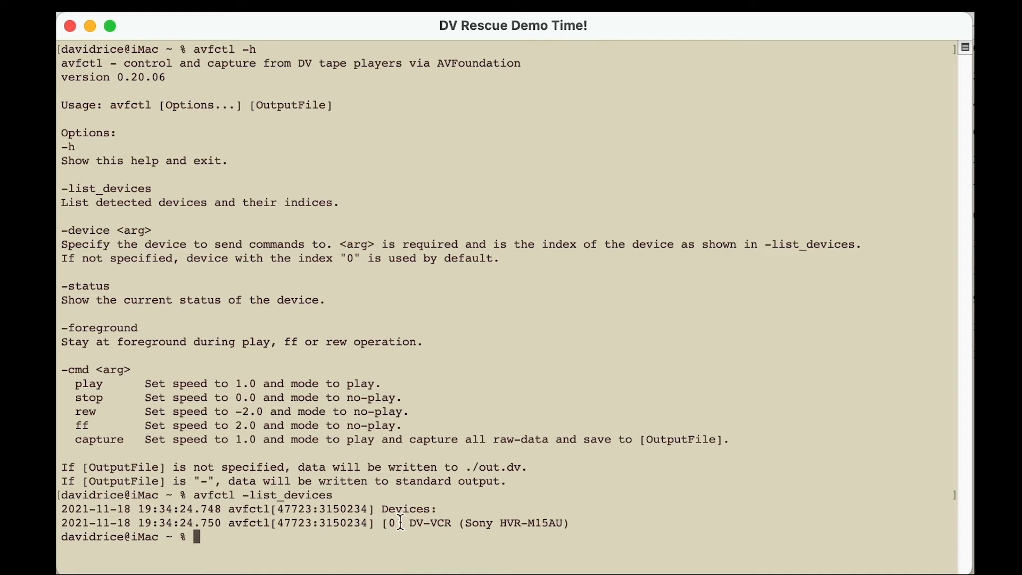
mouse_move(590, 522)
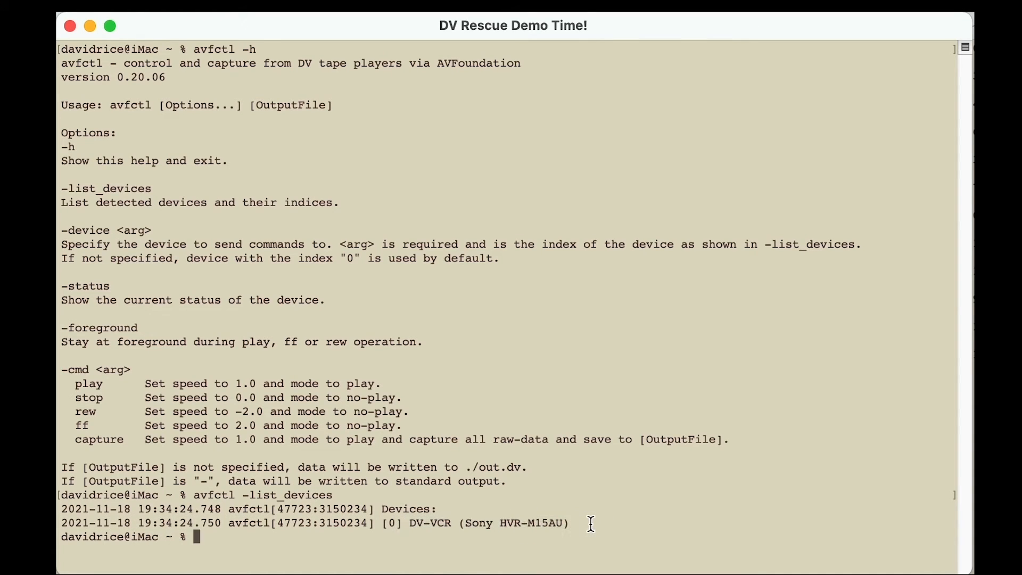
text(avfctl -cmd)
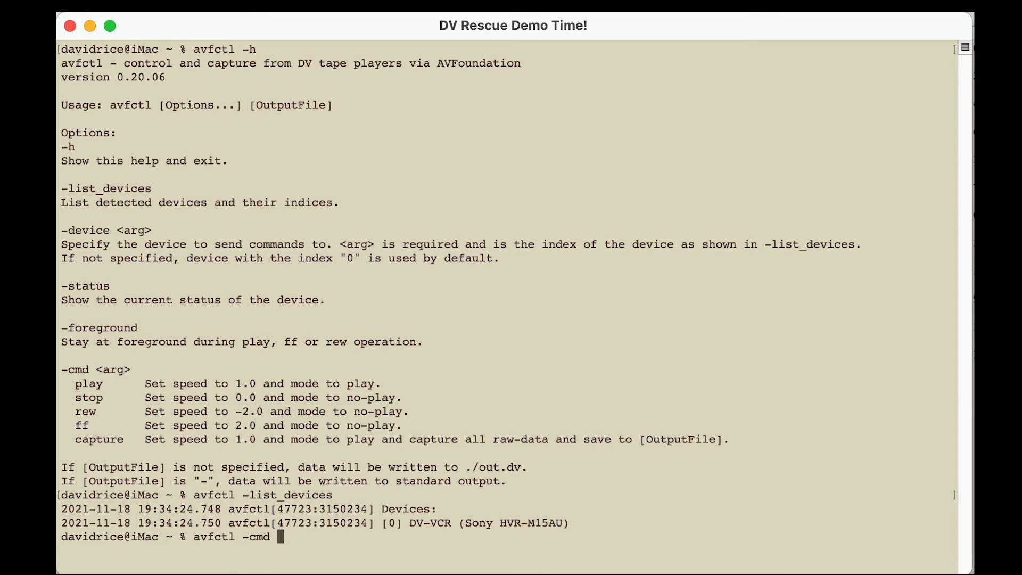